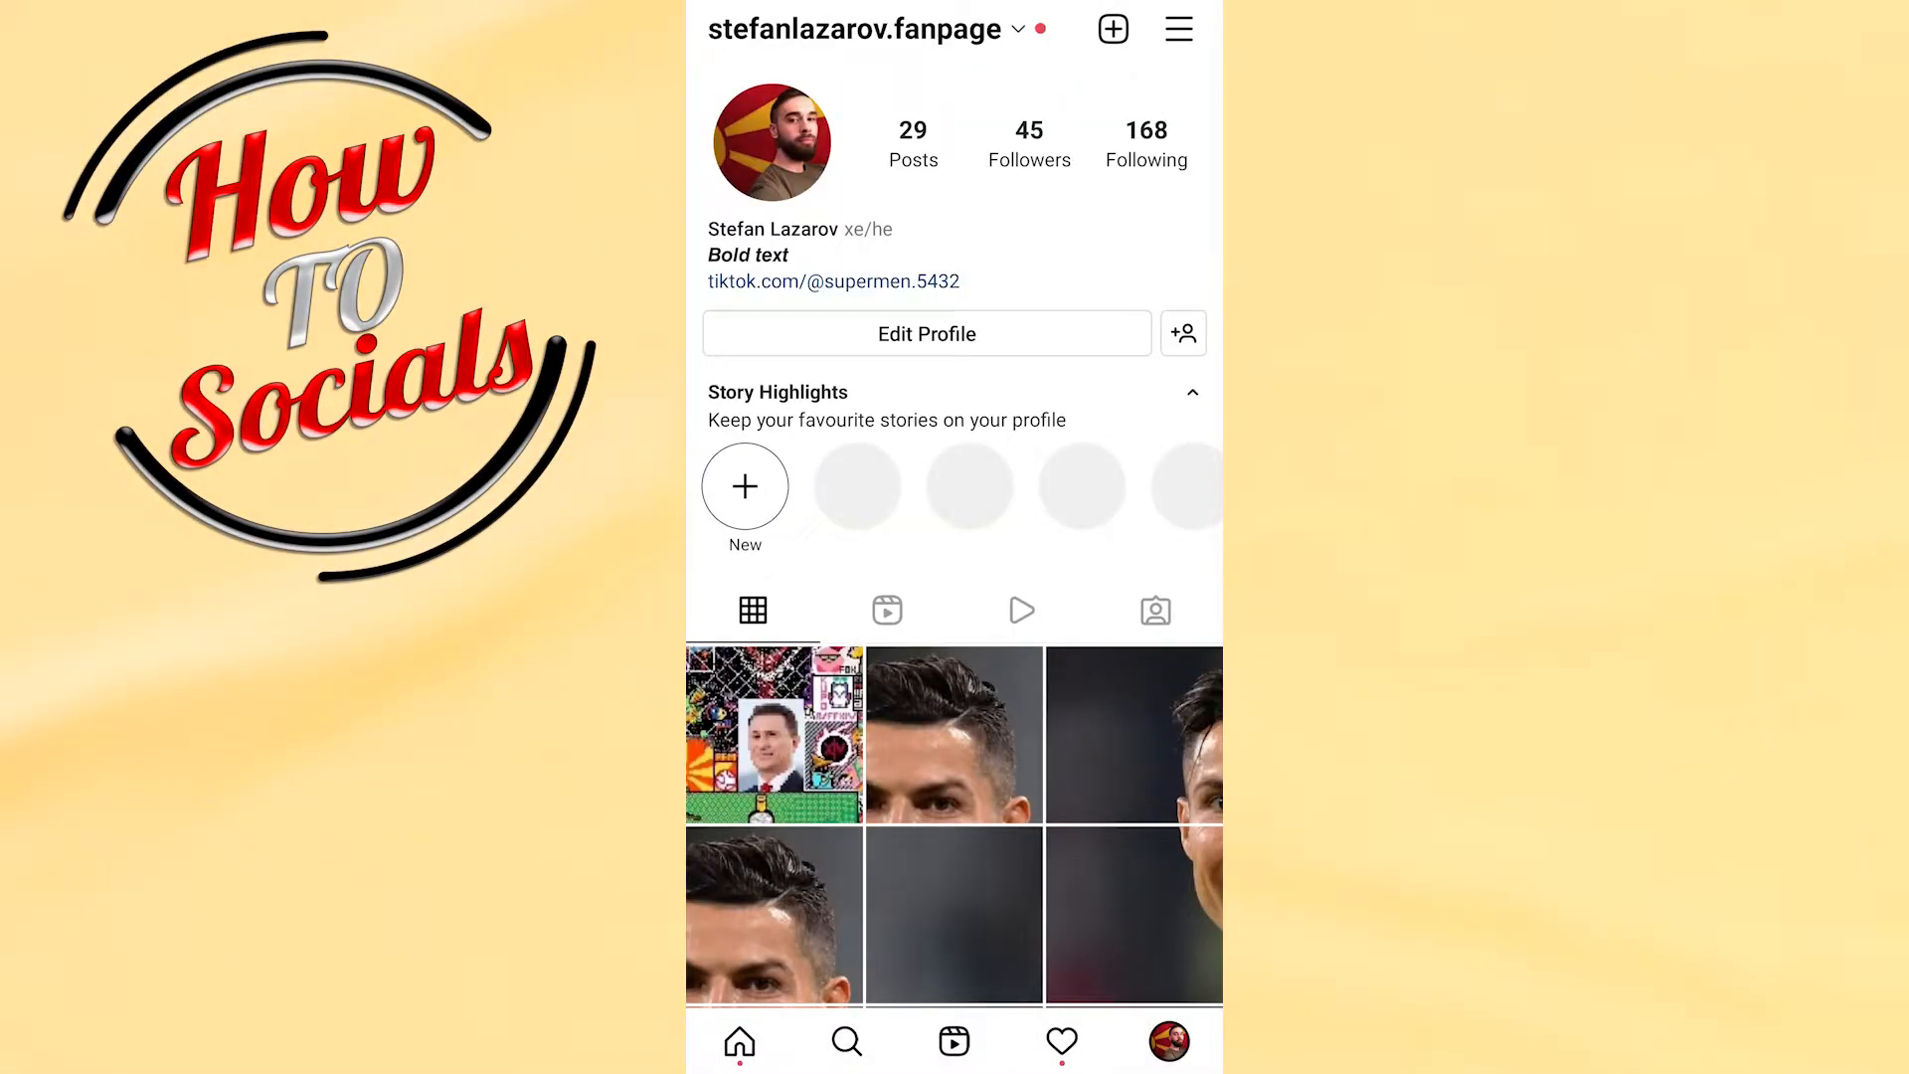
Bring up the profile's hamburger menu listing Settings, Archive and Saved.
left_click(1175, 30)
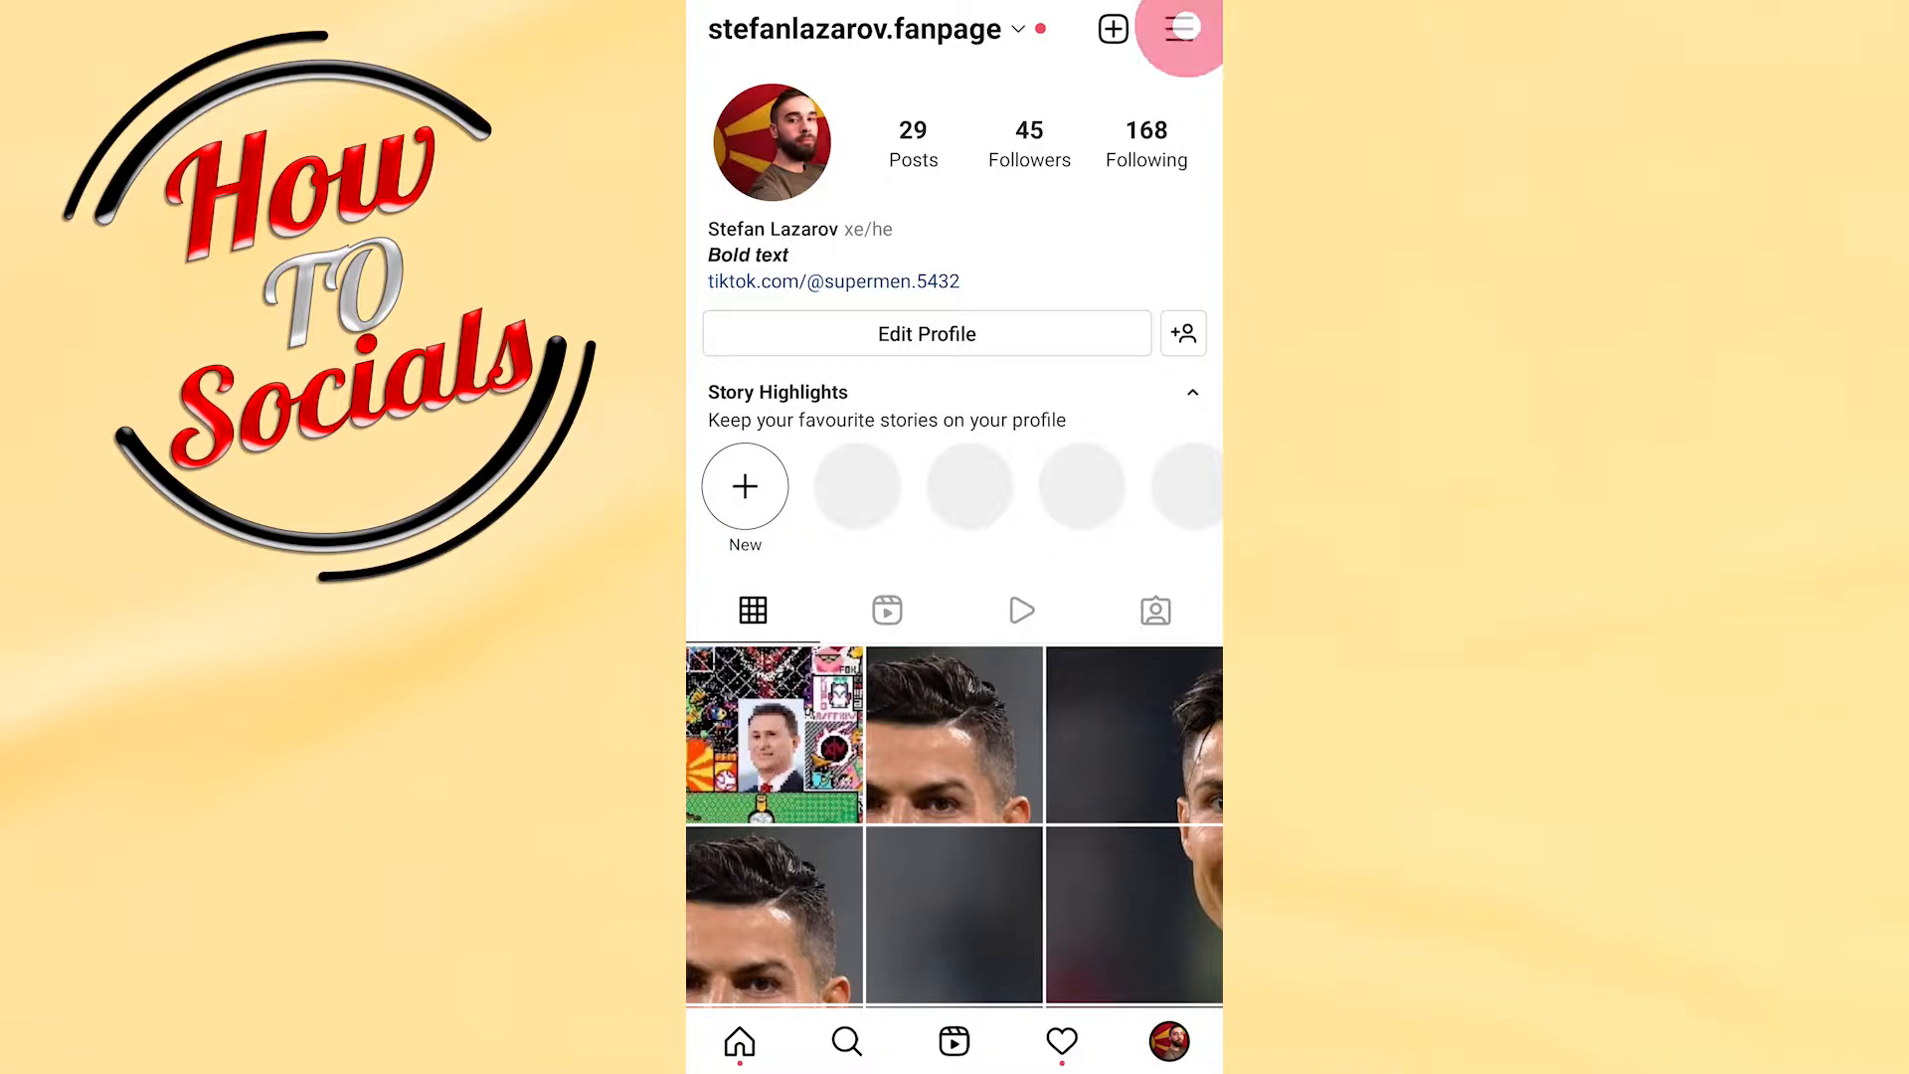
left_click(1175, 28)
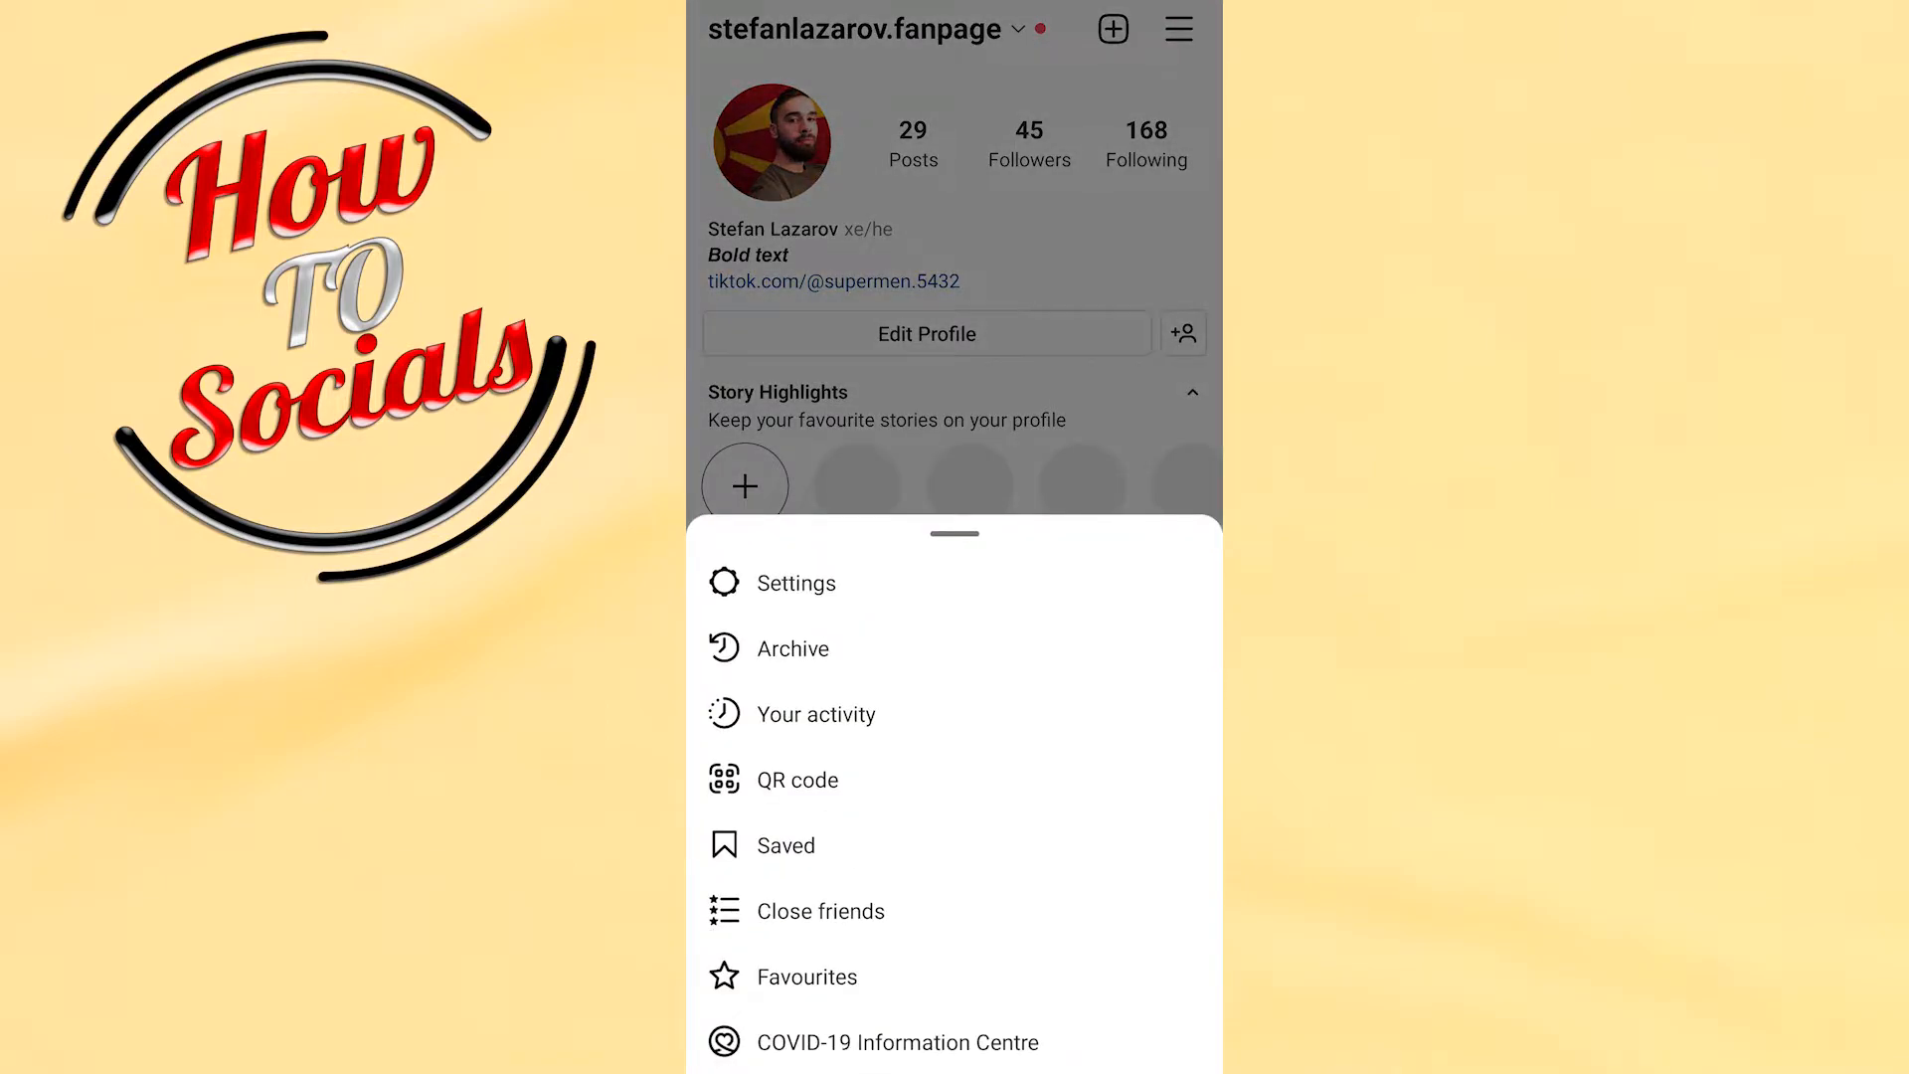
Go through Settings to Help and choose Report a problem, then the general problem option.
left_click(795, 583)
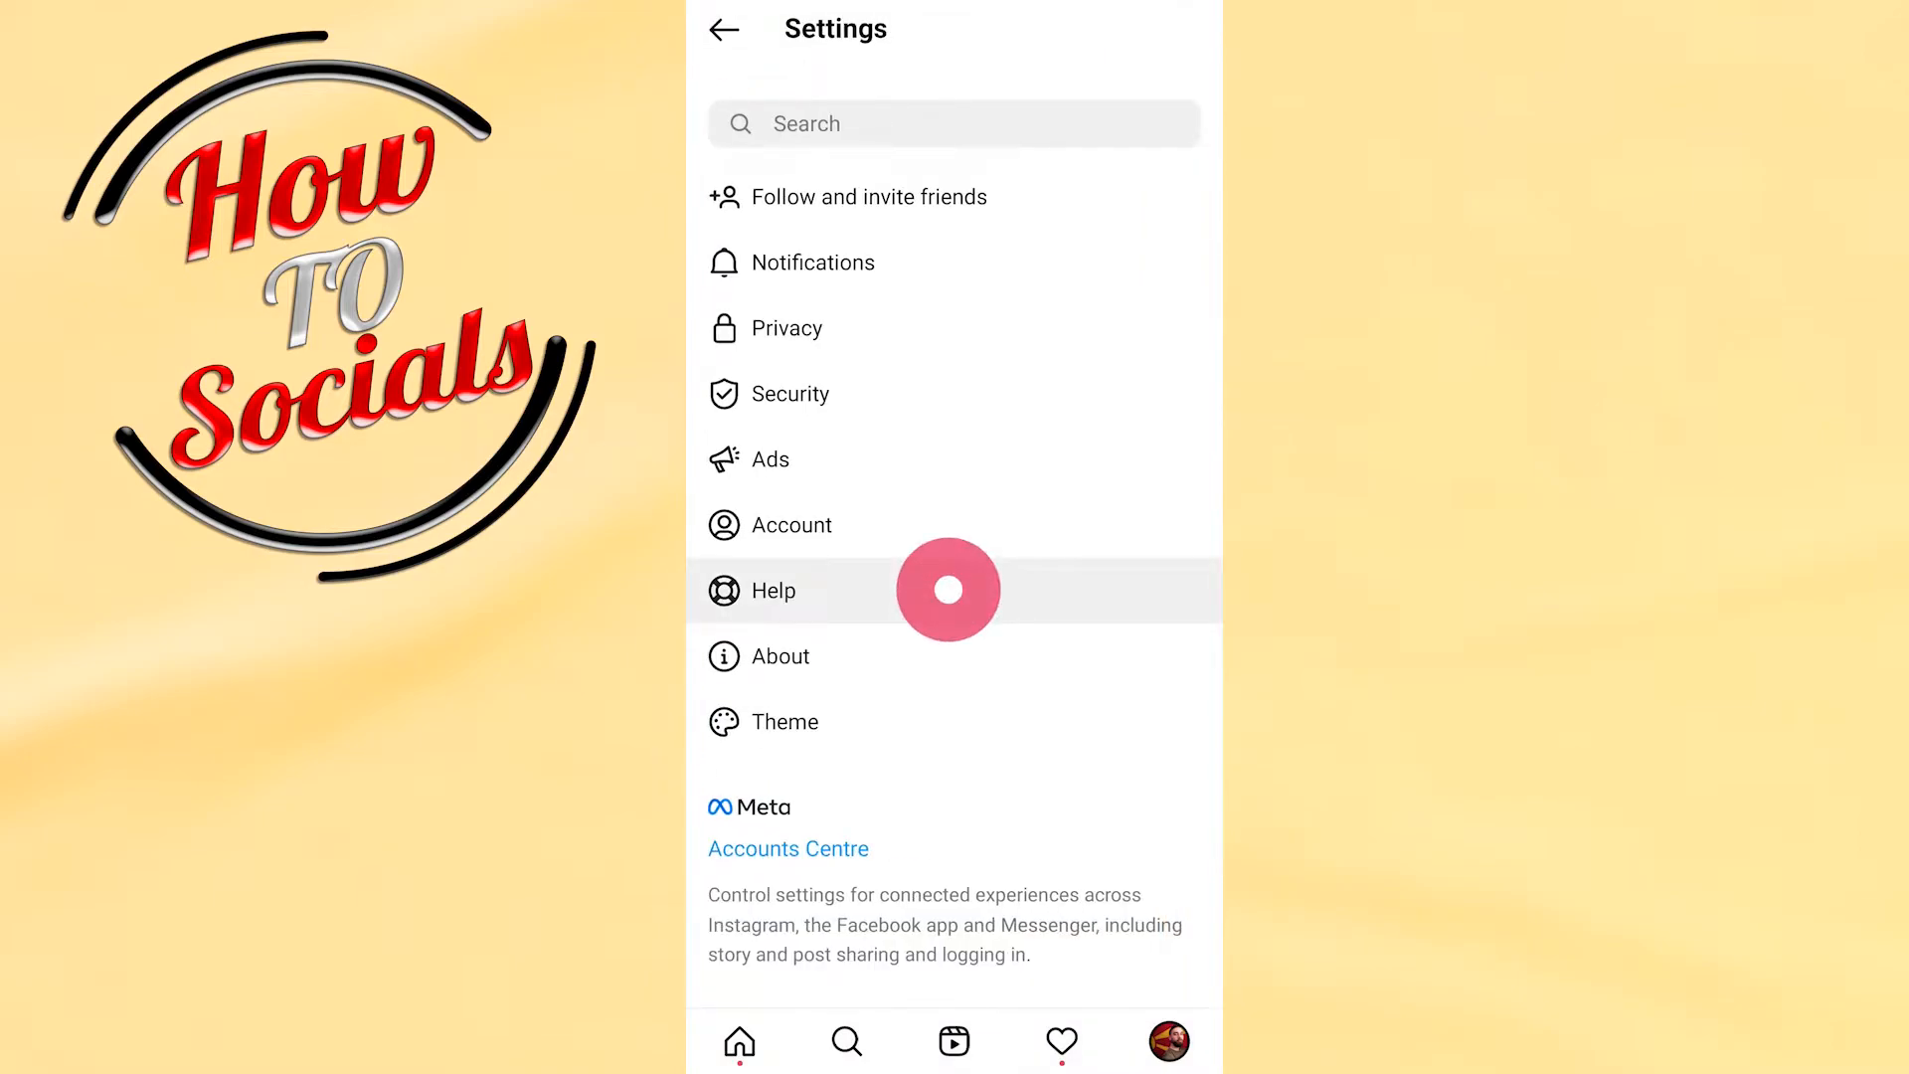
left_click(771, 591)
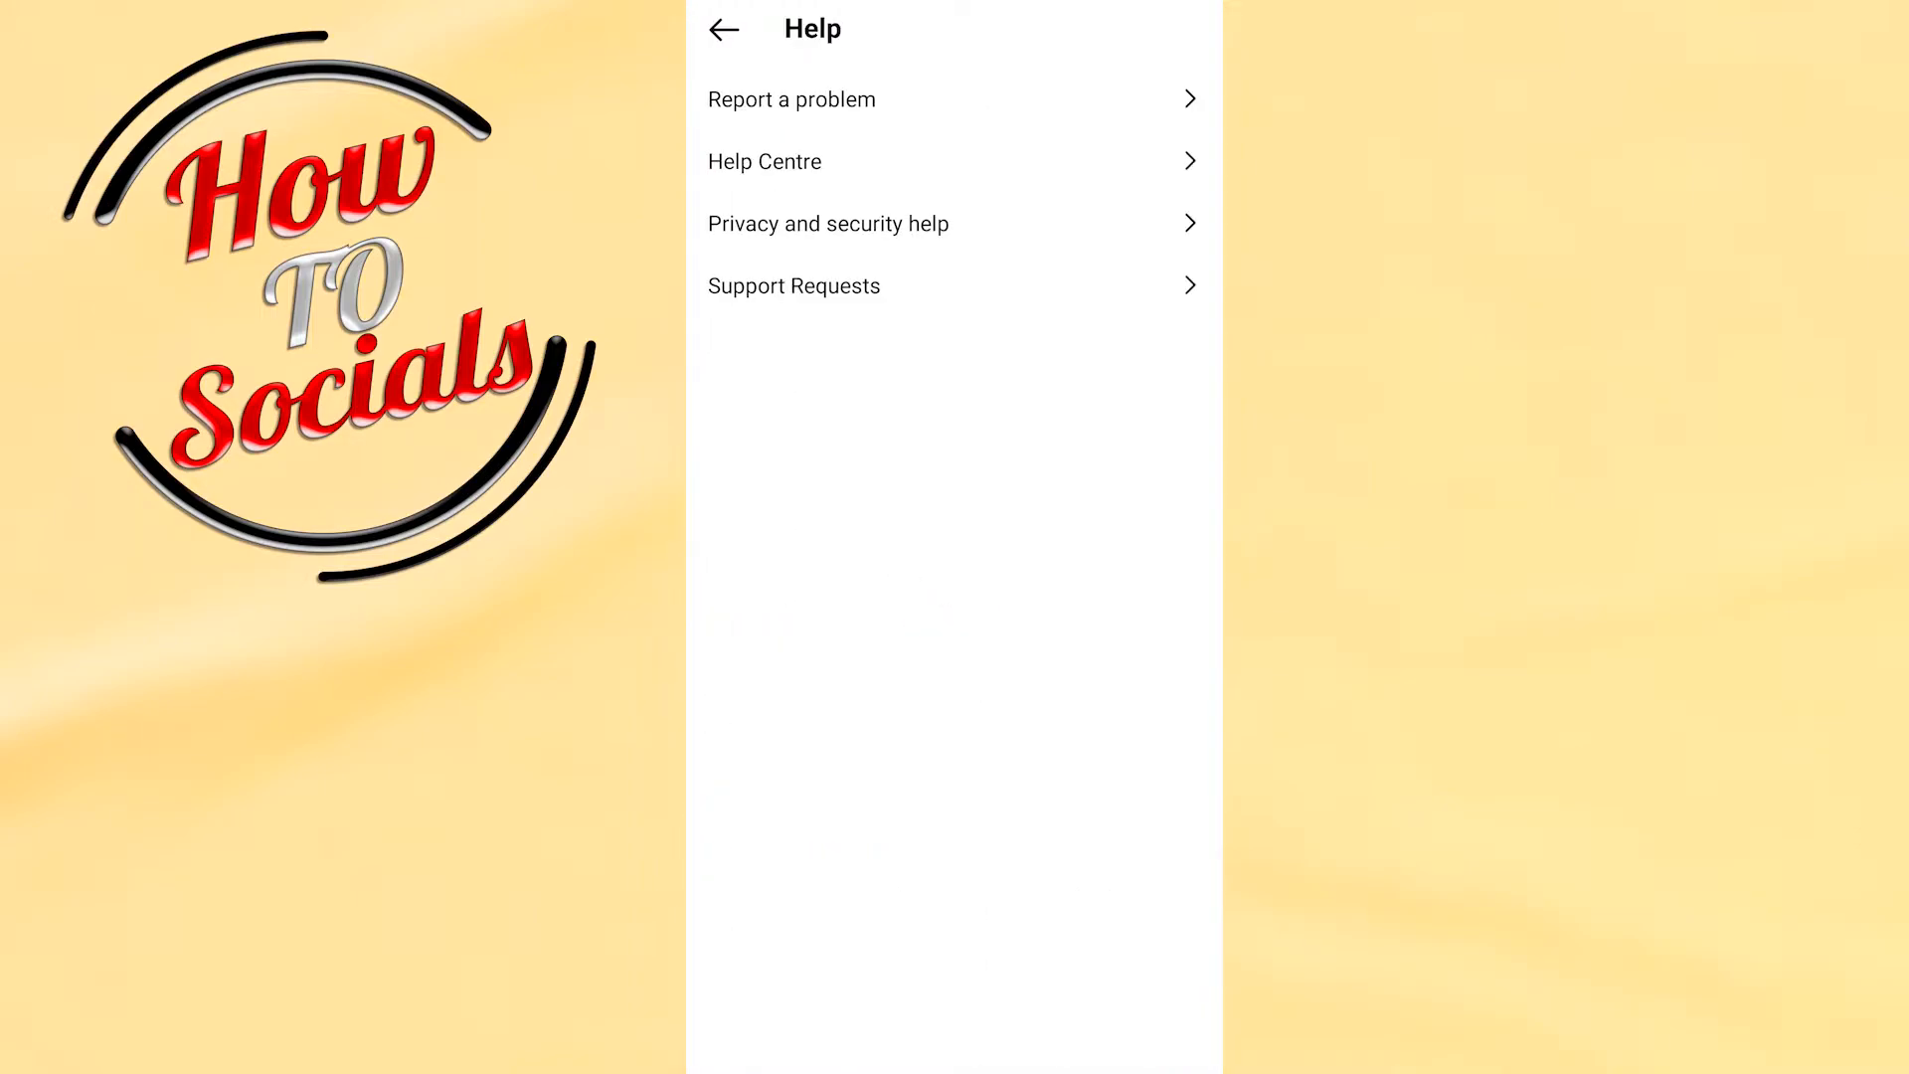
left_click(789, 99)
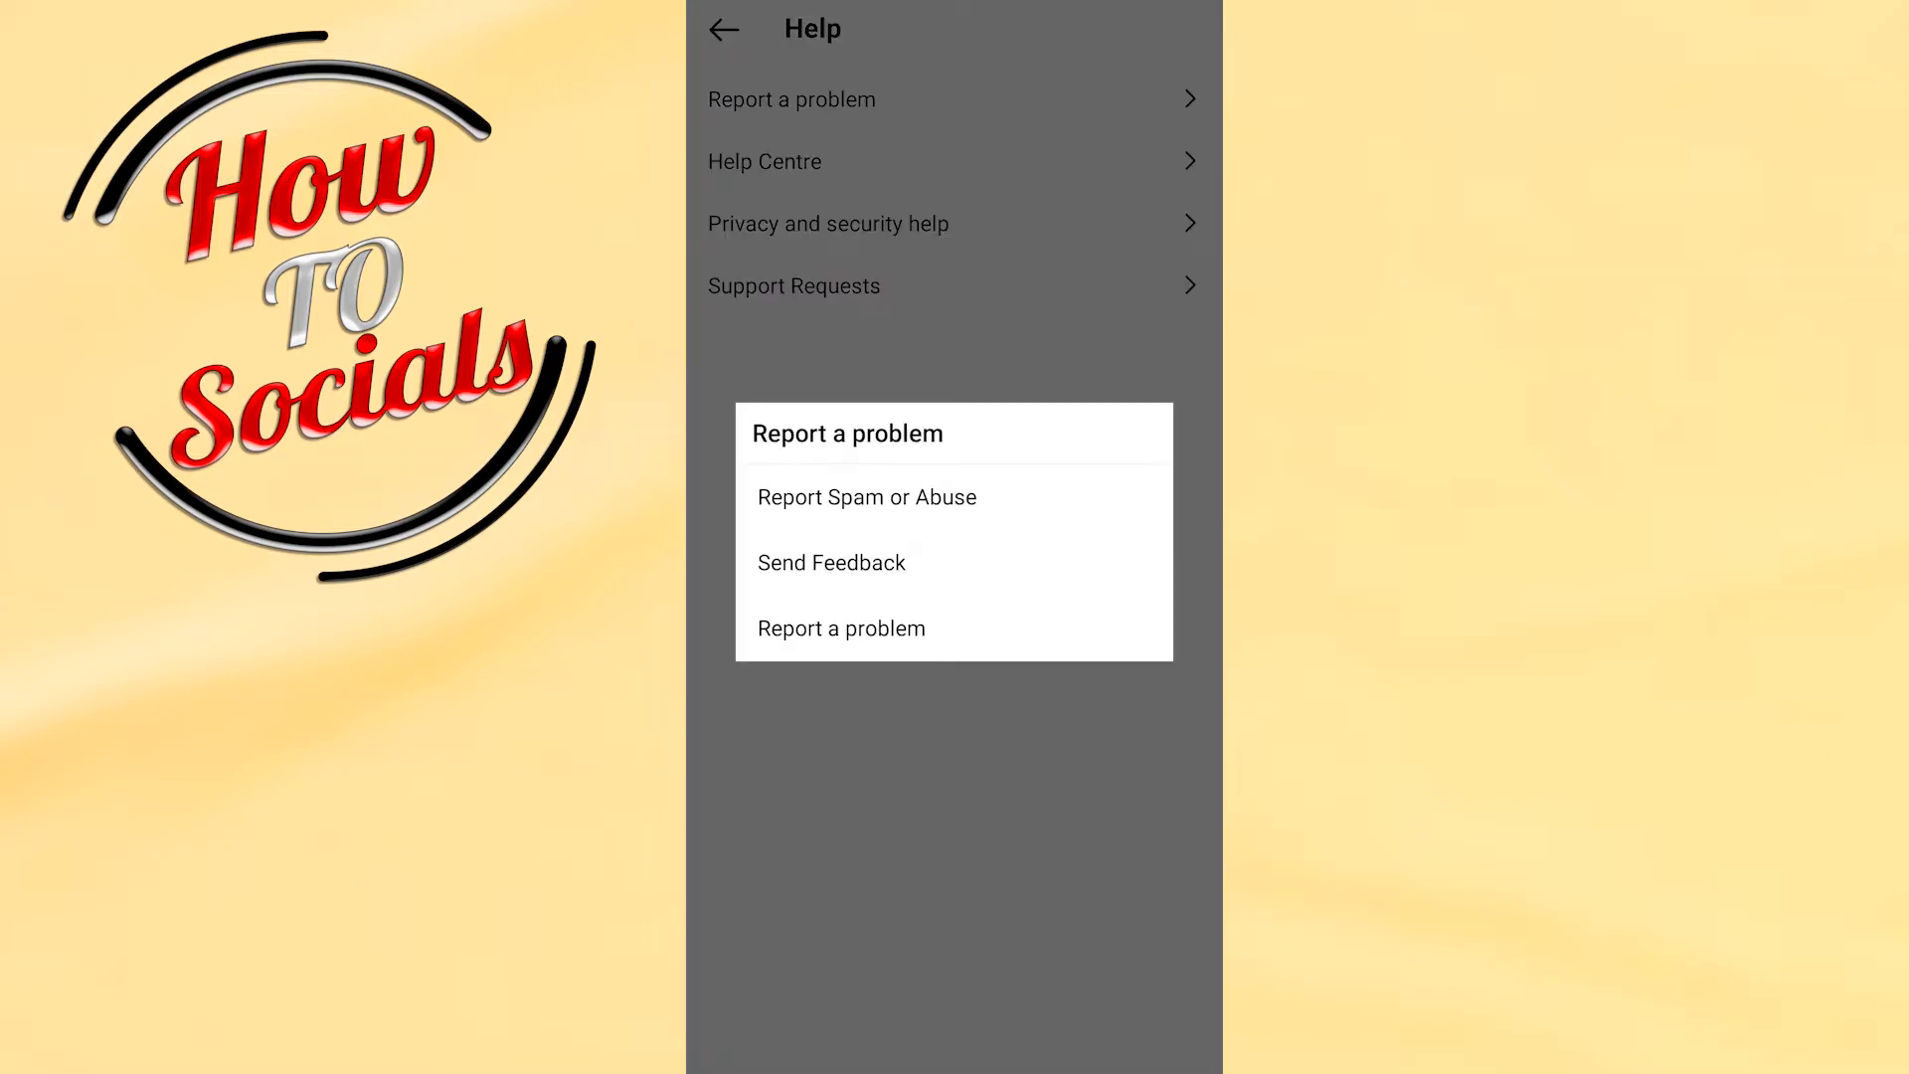
left_click(839, 624)
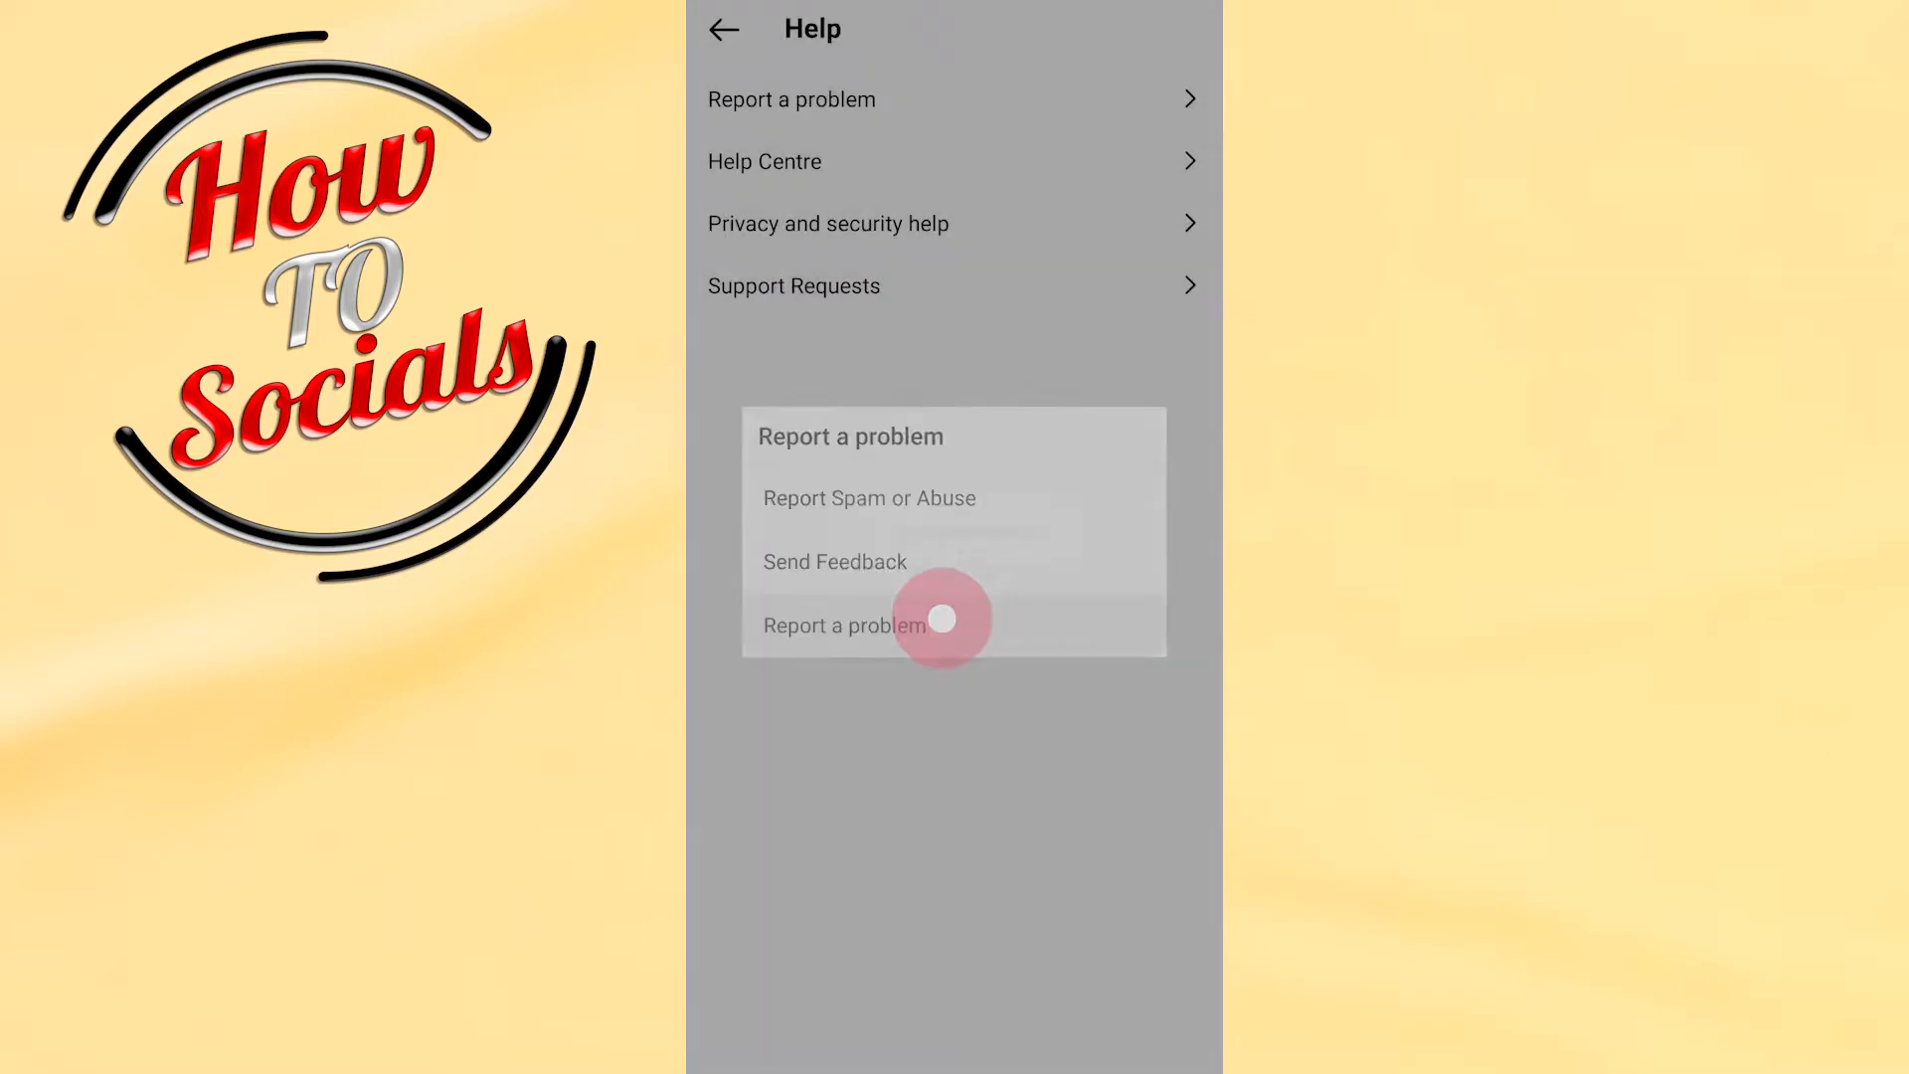
Load the Report a problem form with its description field ready for input.
left_click(843, 624)
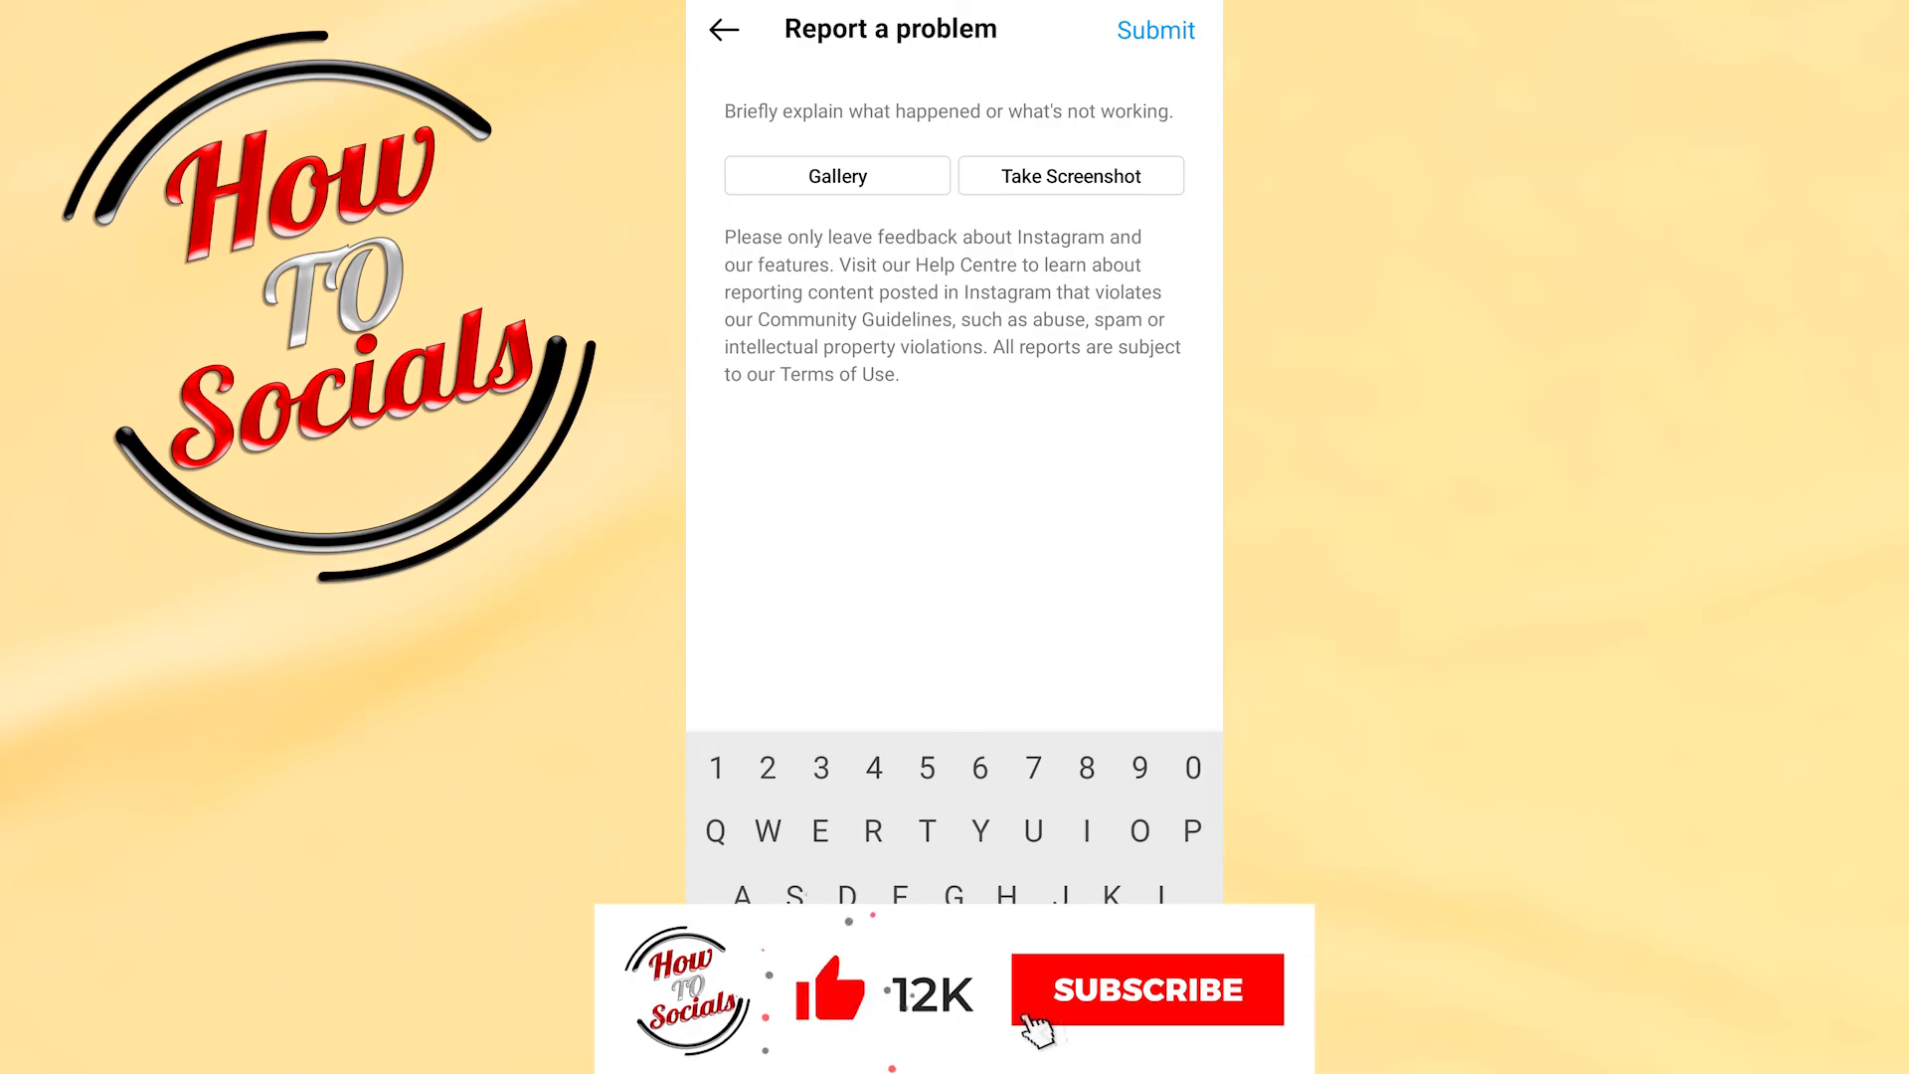
left_click(1145, 989)
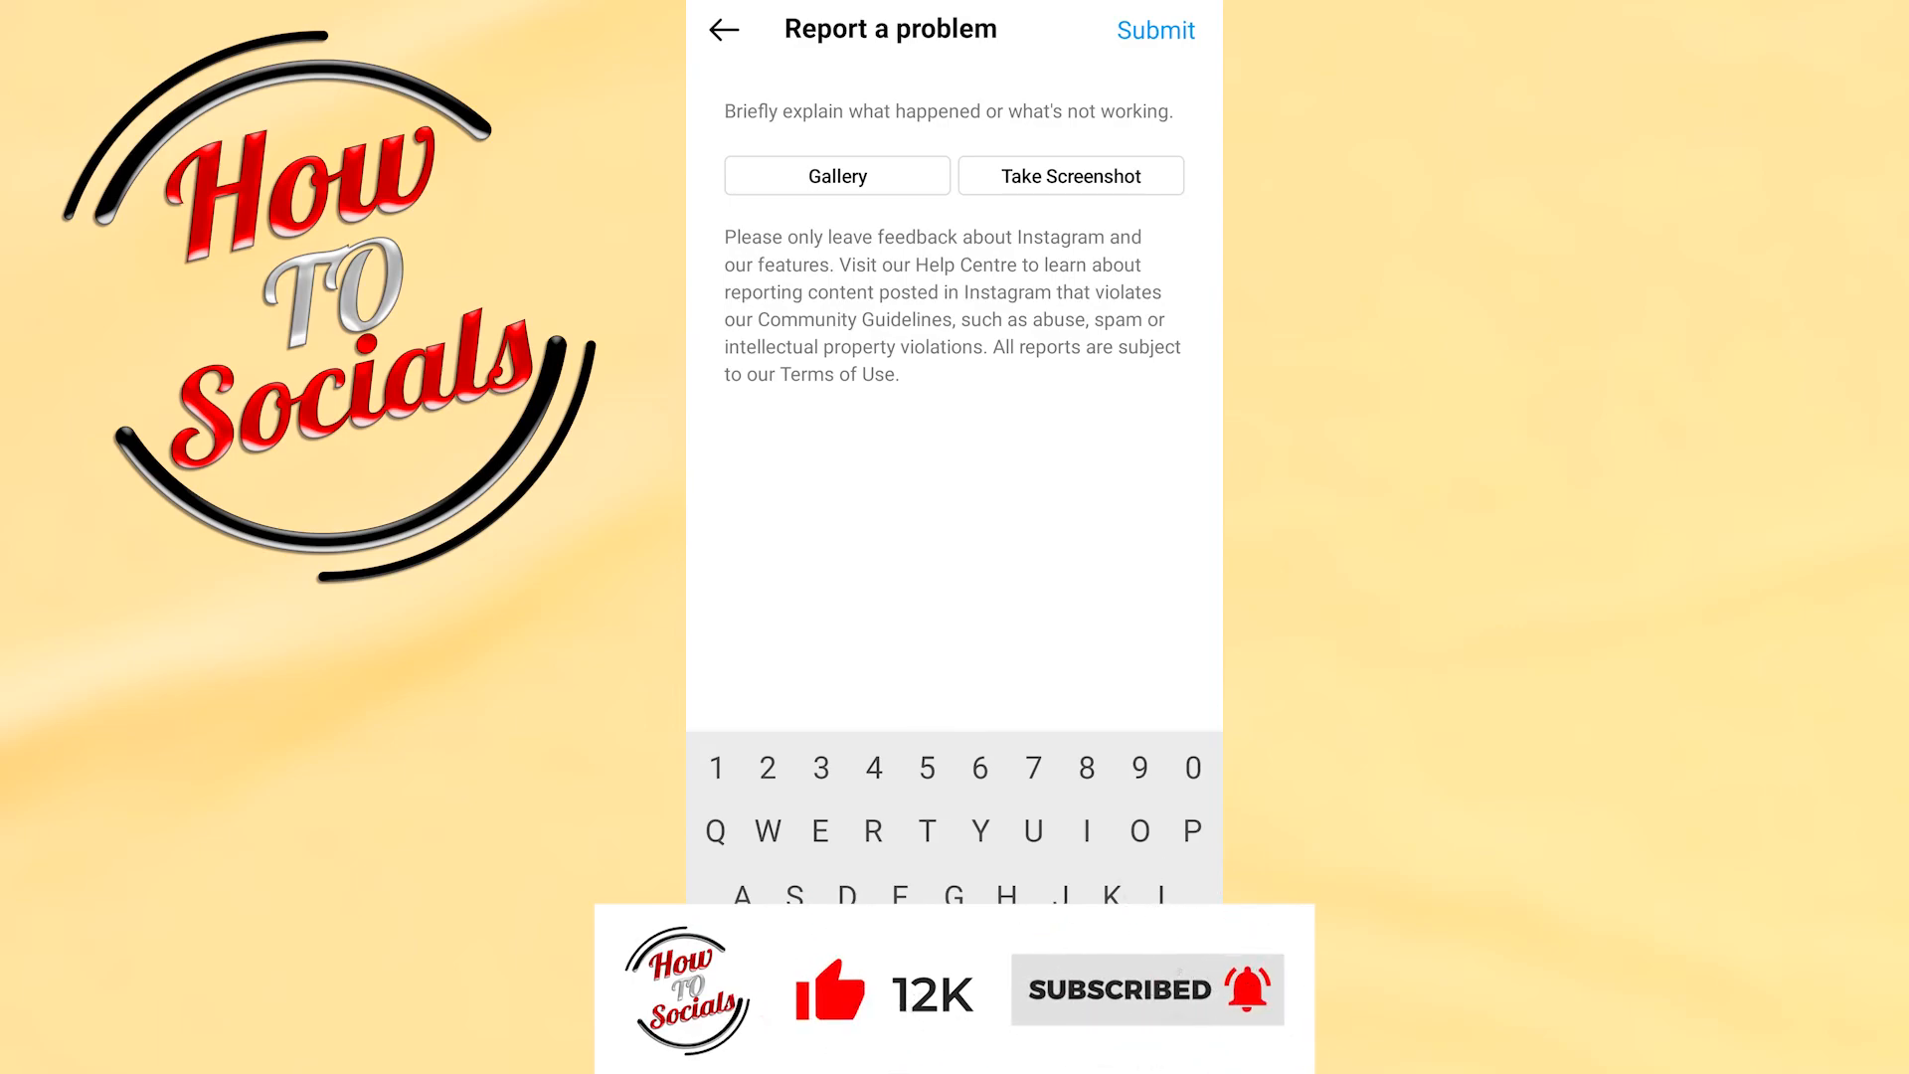